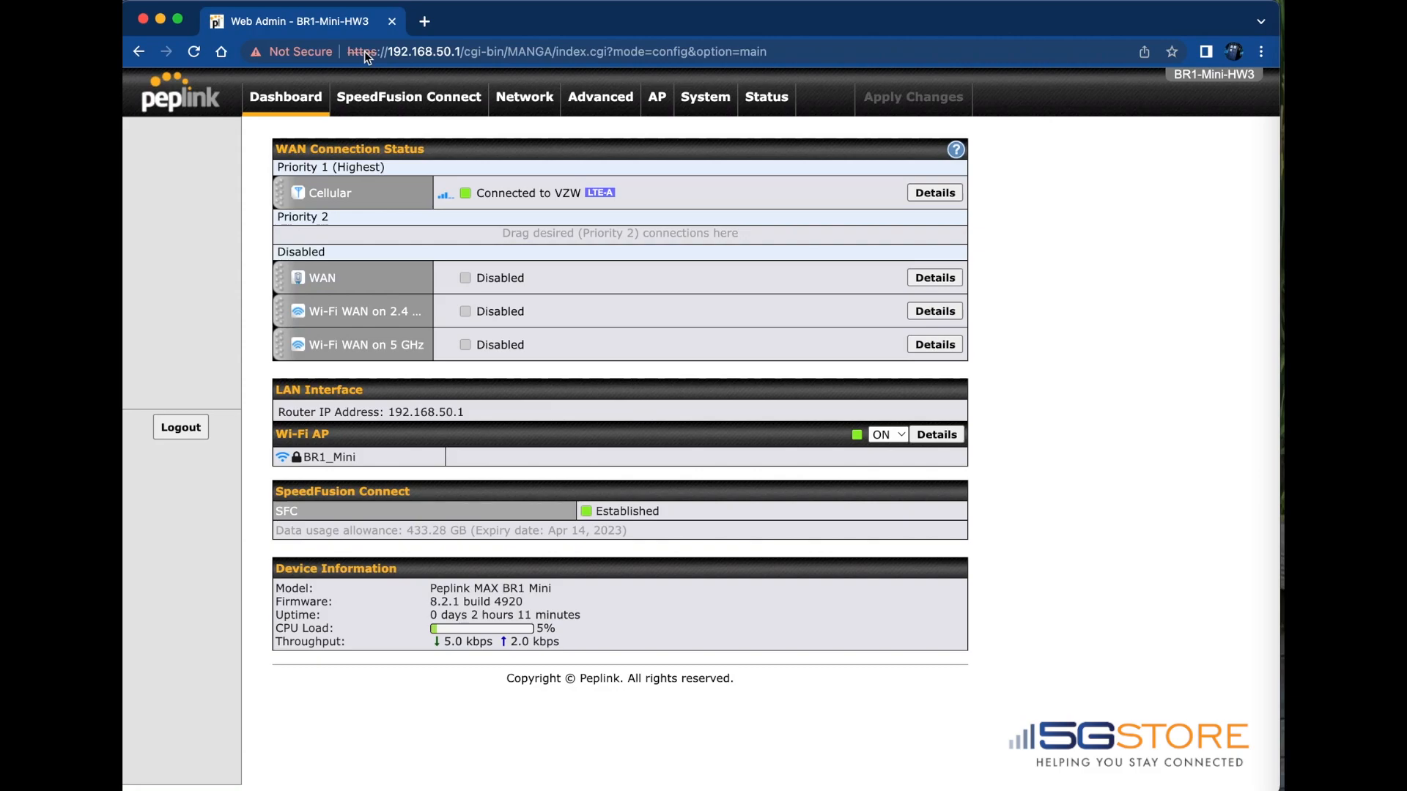
pyautogui.moveTo(448, 61)
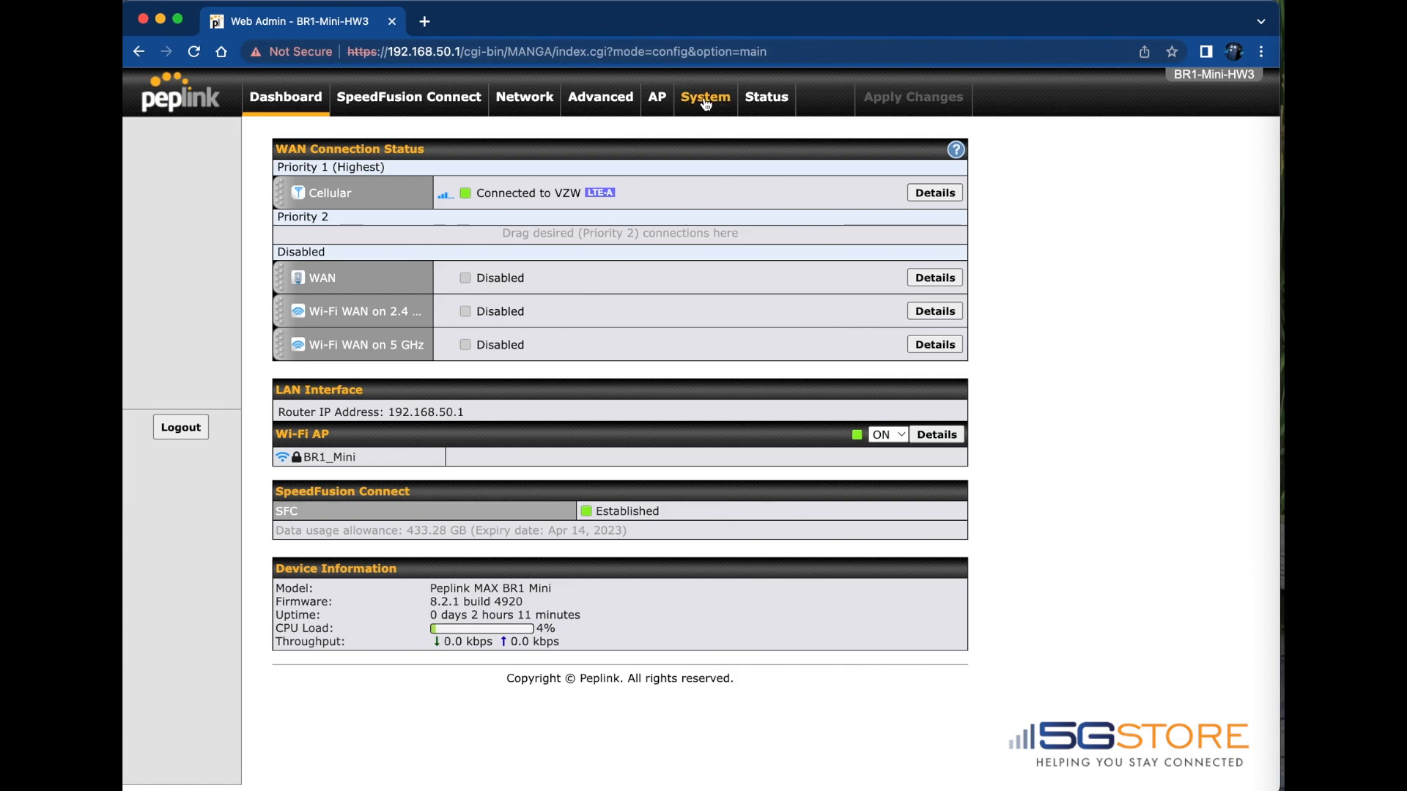
# - Go to System > Configuration and request a download of the router's active configuration
pyautogui.click(705, 97)
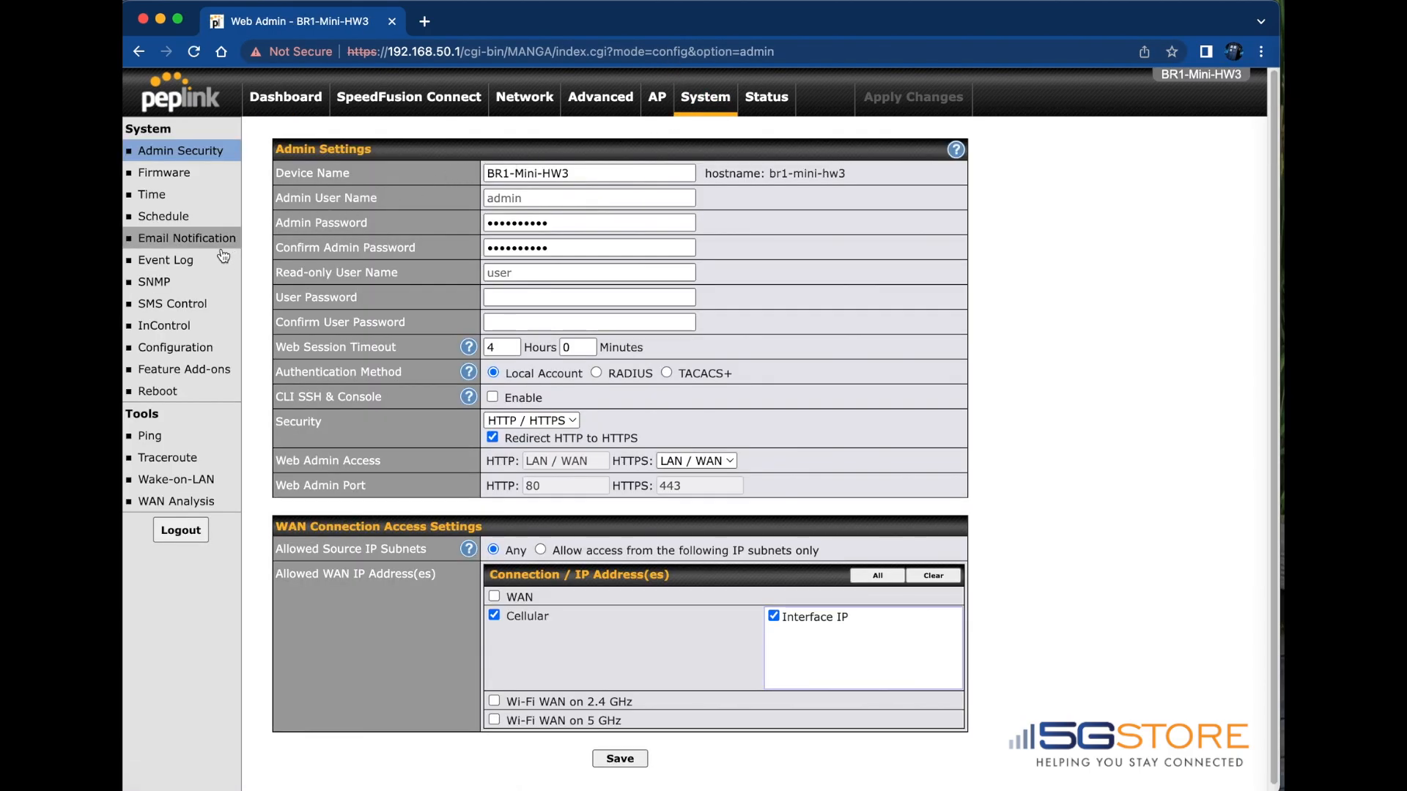
pyautogui.click(174, 348)
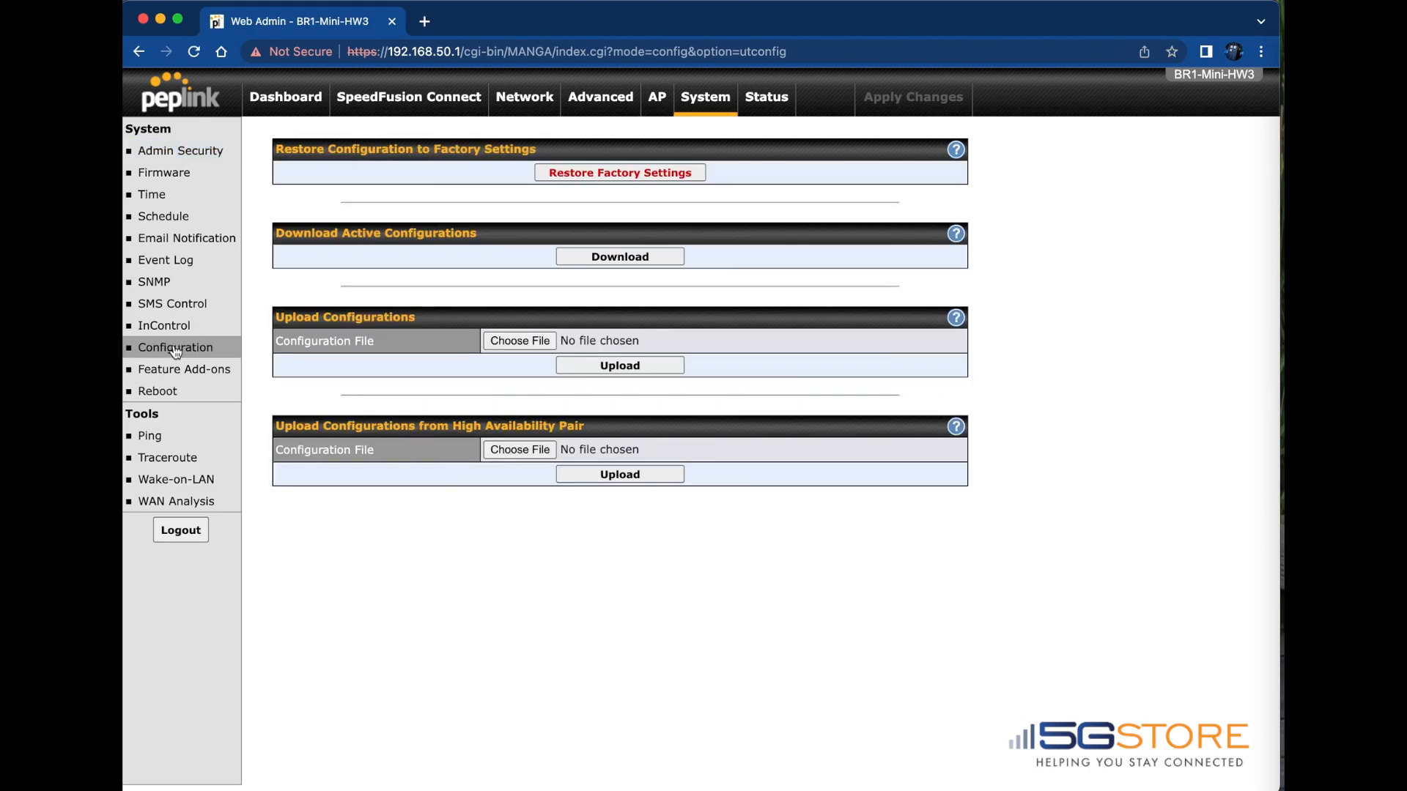
pyautogui.click(174, 347)
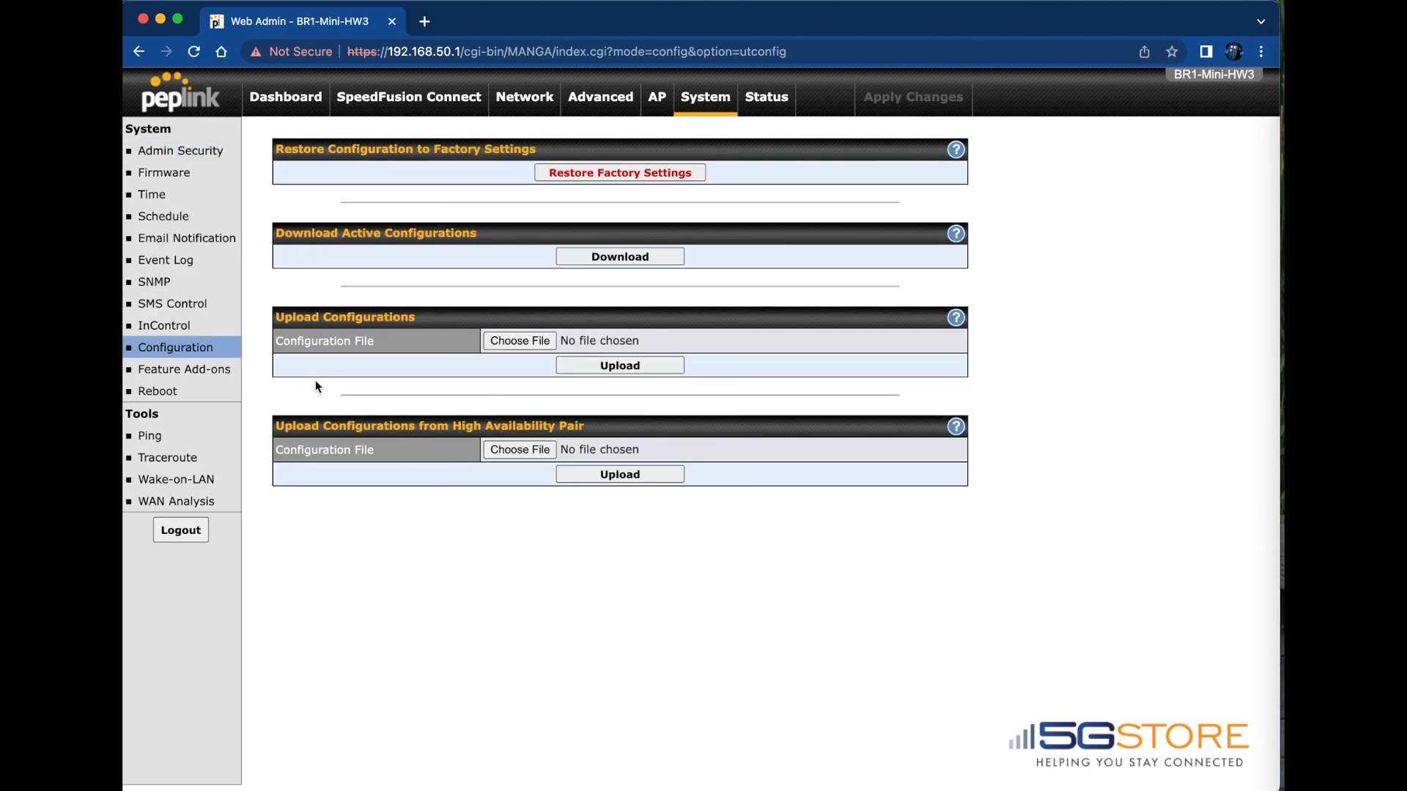
pyautogui.click(618, 257)
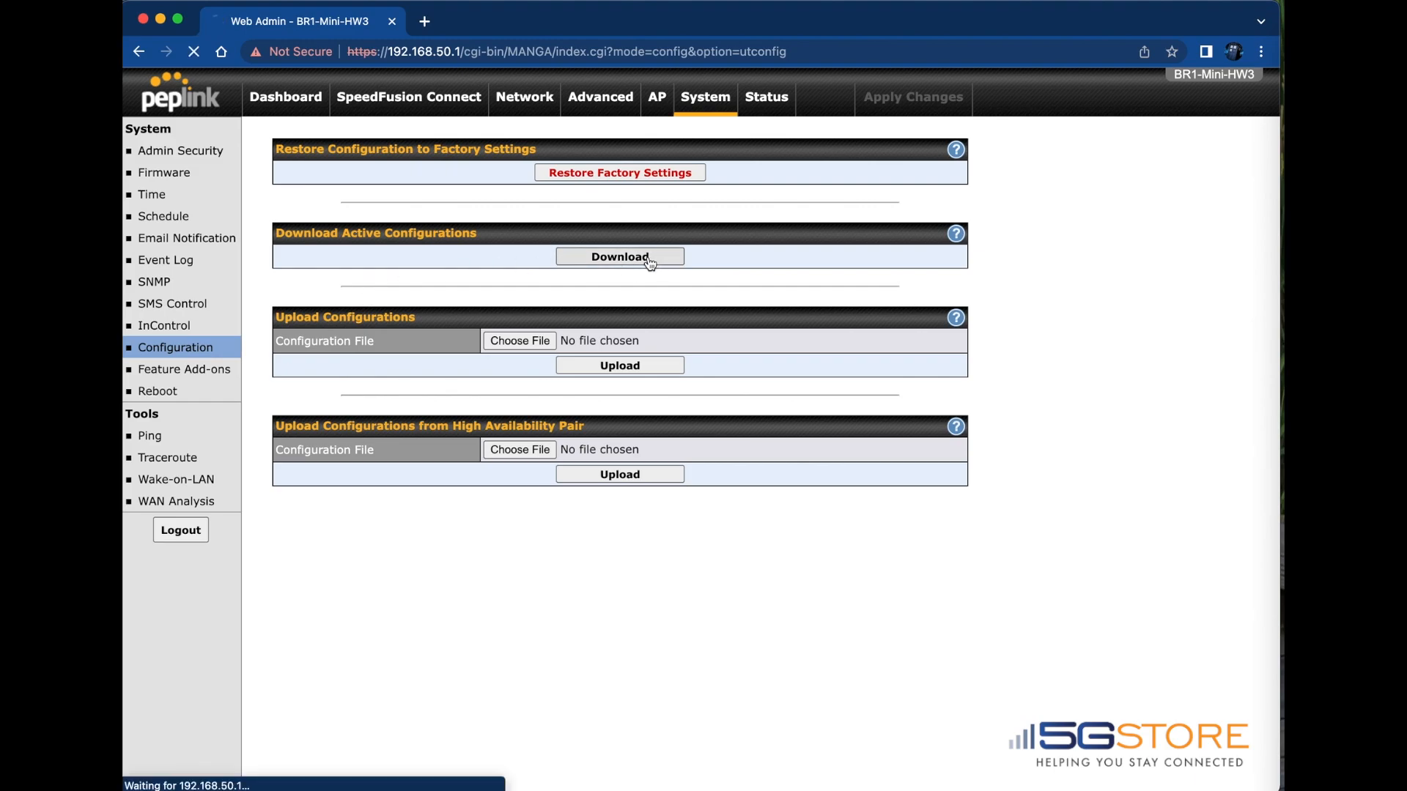
# - Let the active configuration .conf backup finish downloading to the computer
pyautogui.click(619, 257)
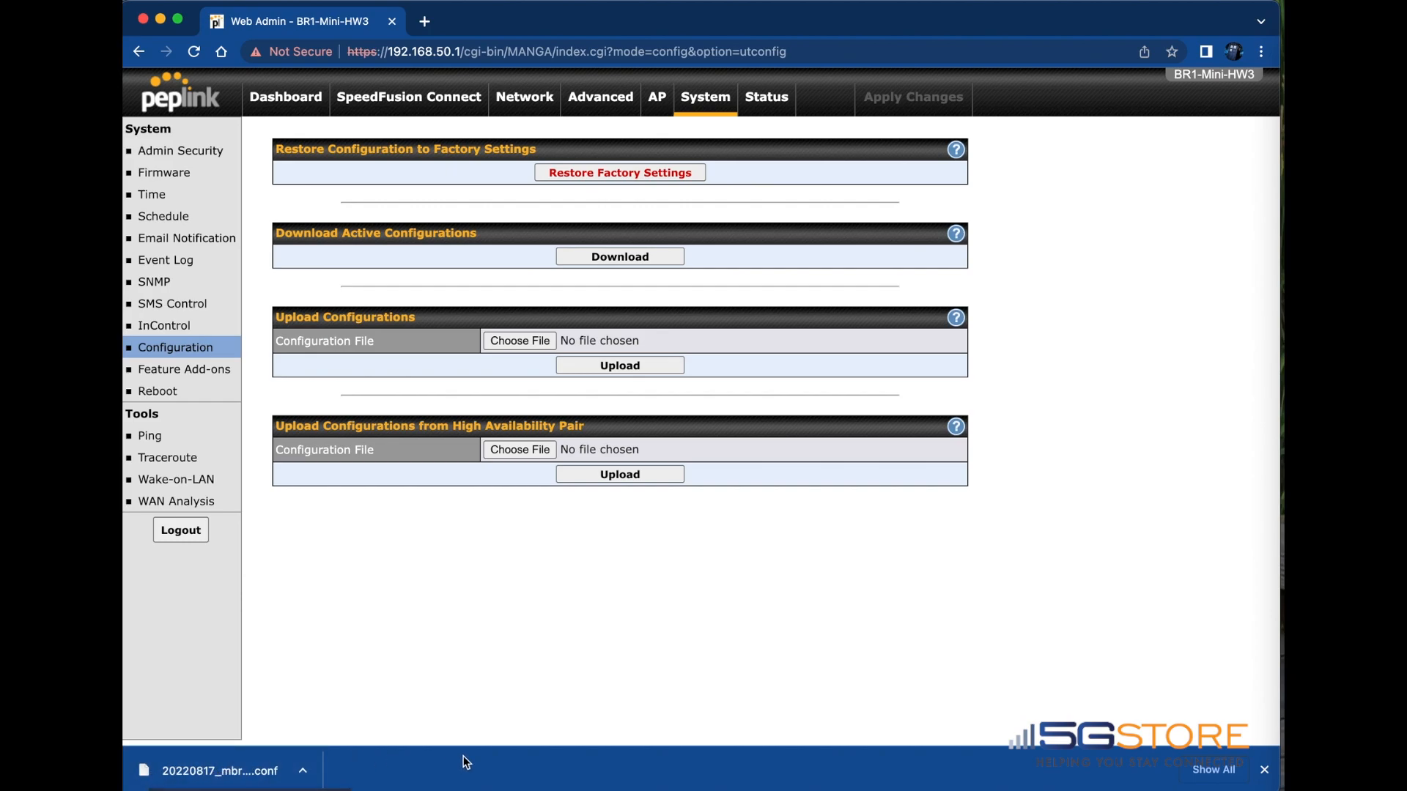
pyautogui.moveTo(618, 173)
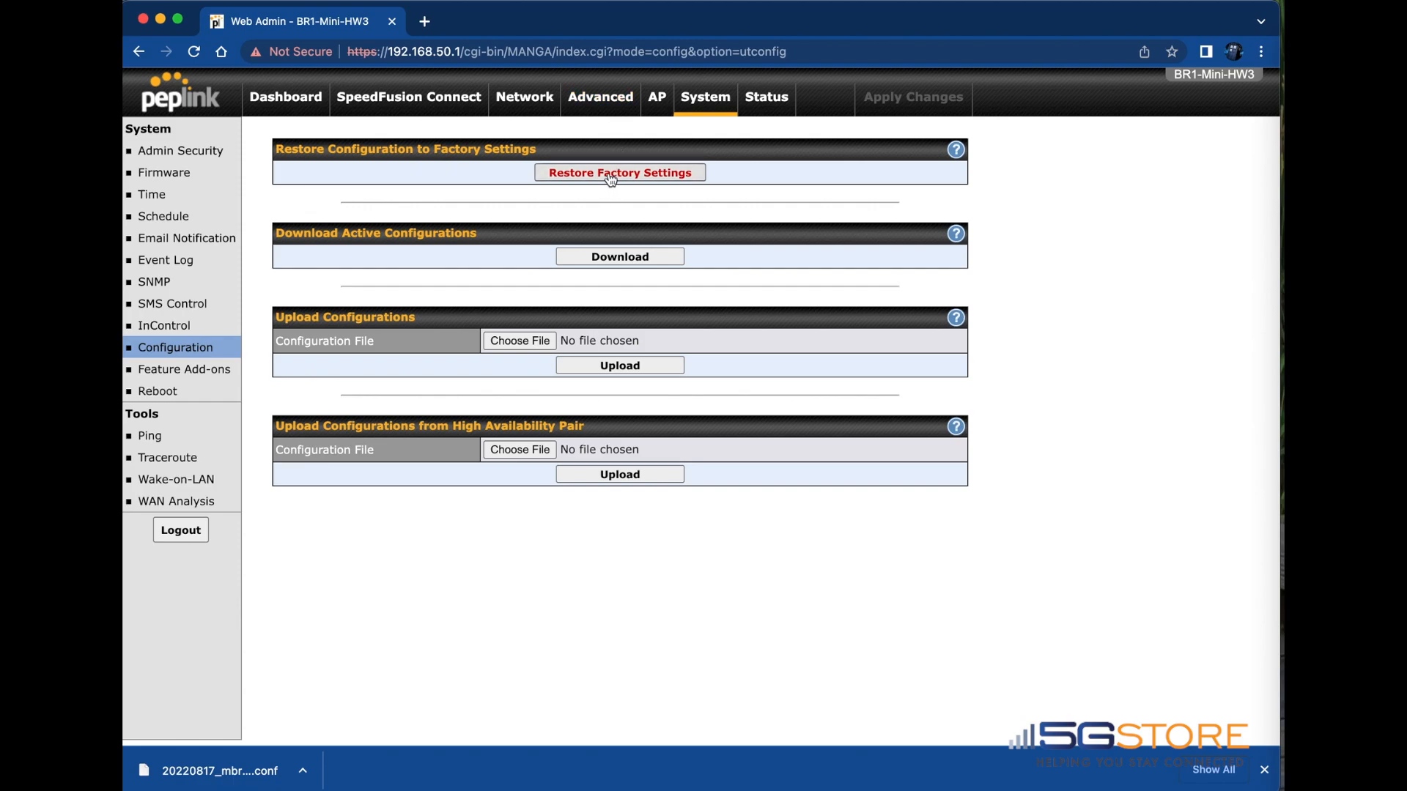
pyautogui.click(618, 173)
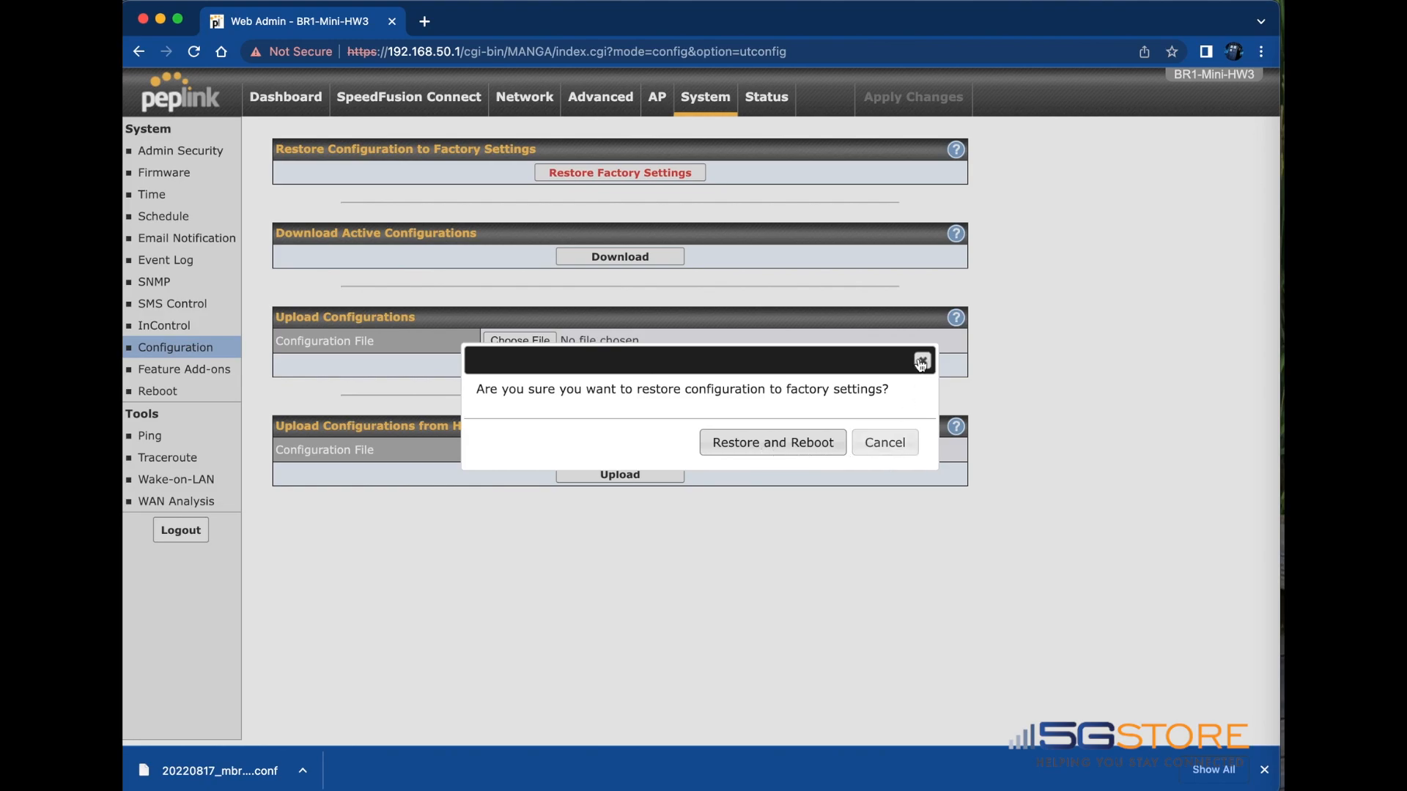
pyautogui.click(882, 441)
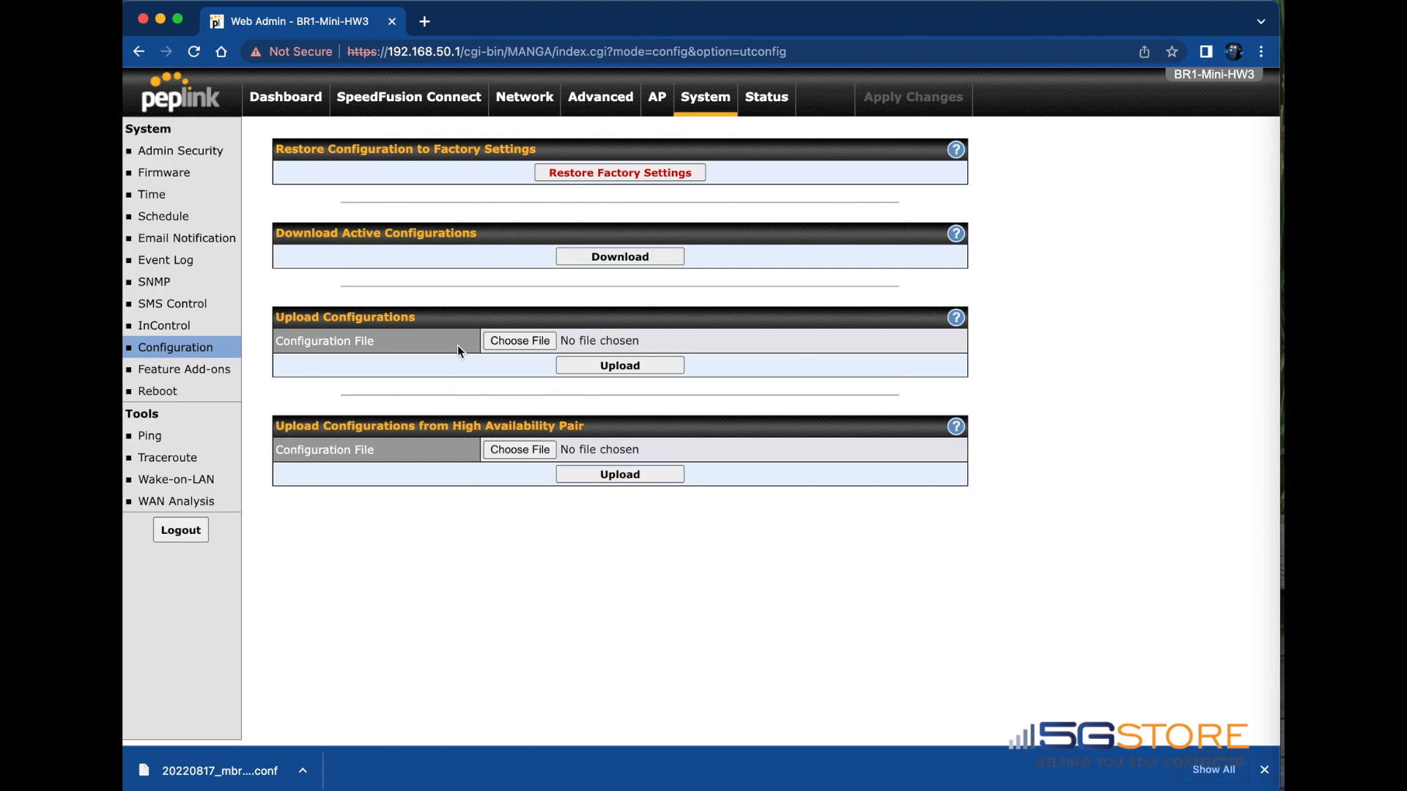
# - Choose the downloaded .conf backup and upload it so the router reports 'Configuration uploaded'
pyautogui.click(519, 340)
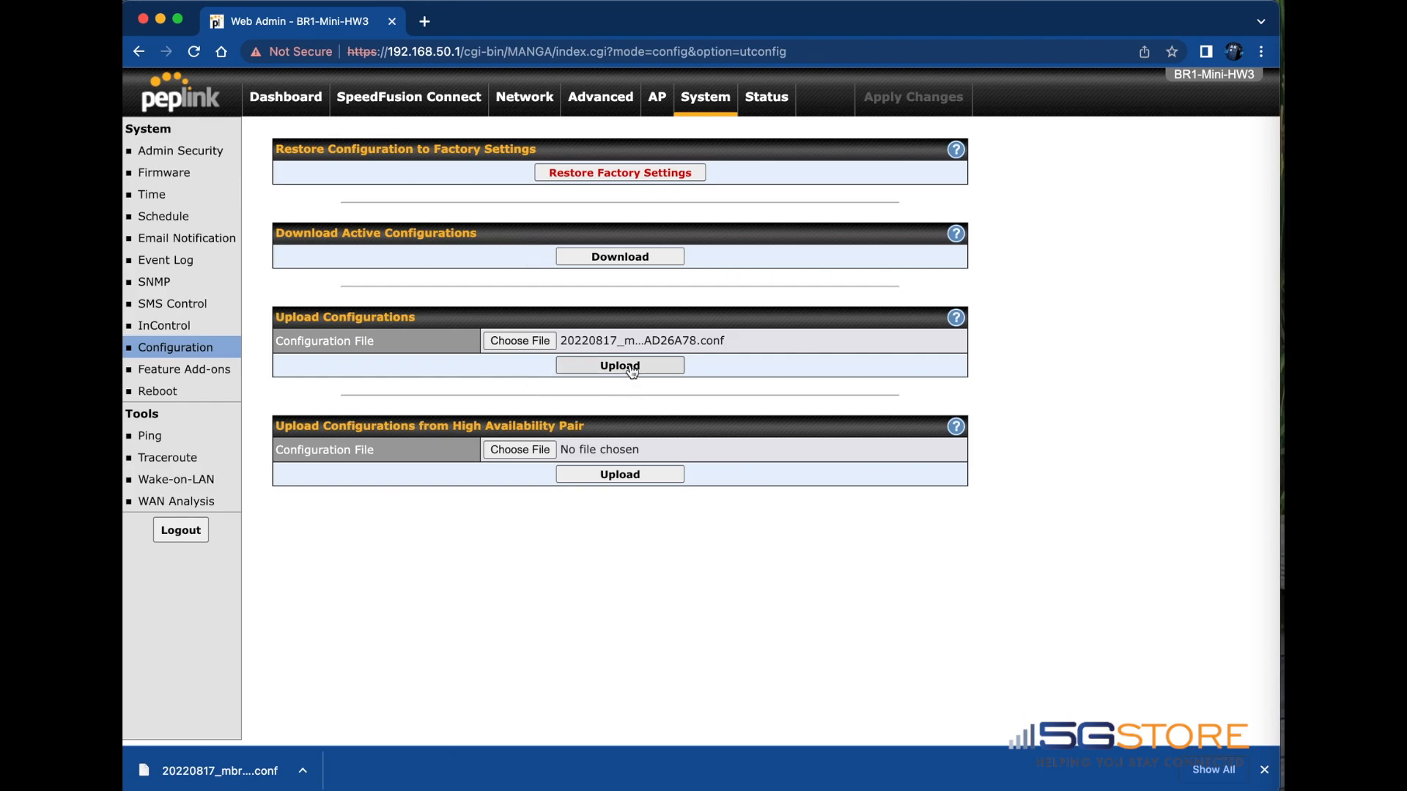
pyautogui.click(618, 365)
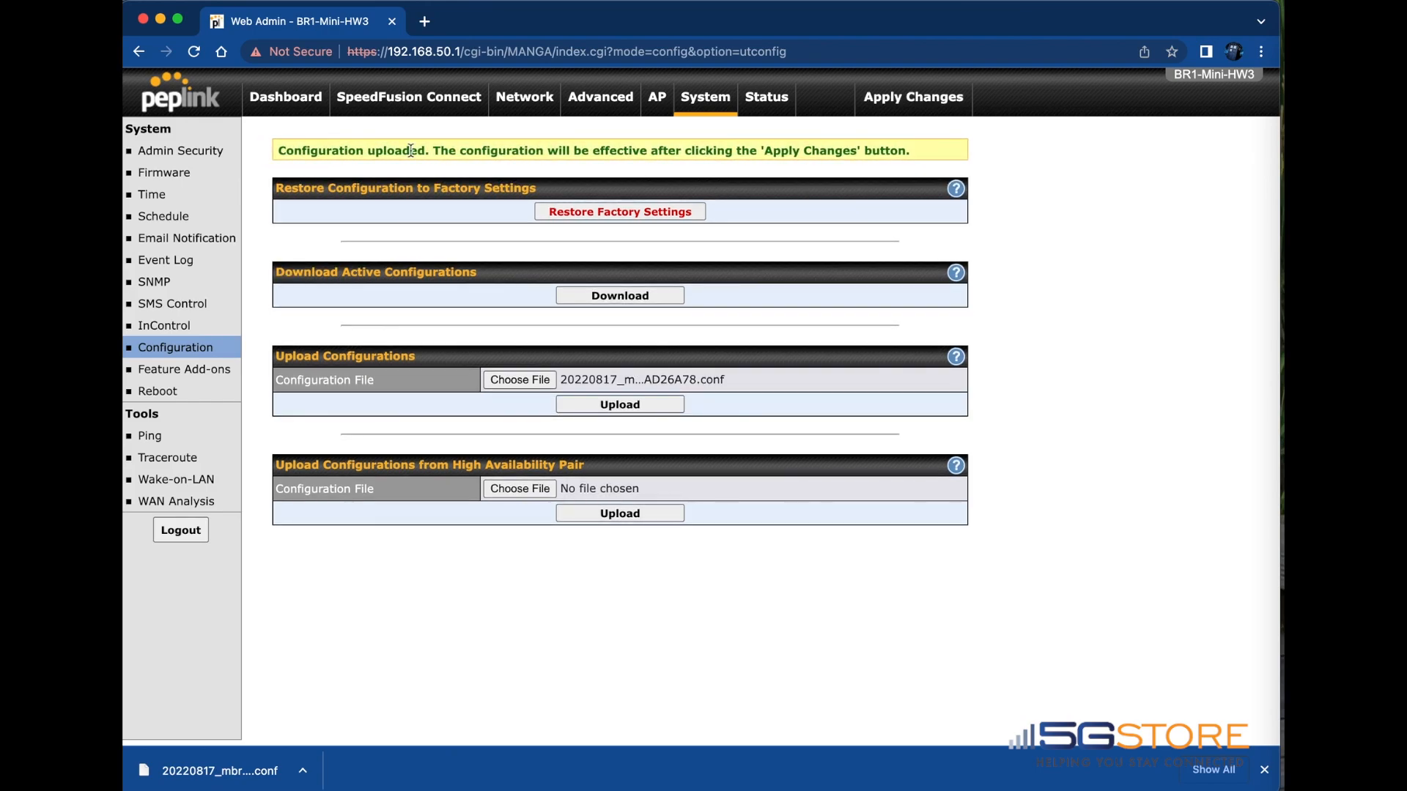